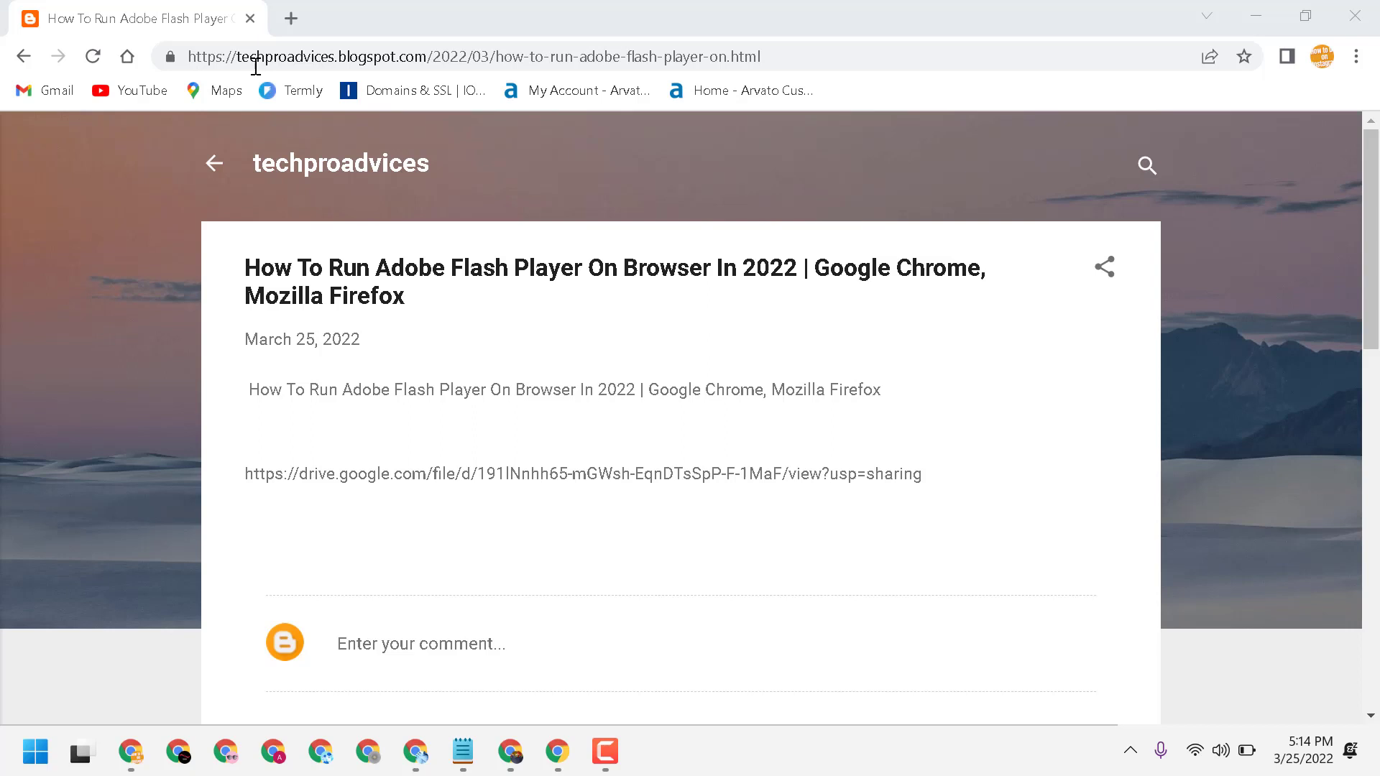
{"action": "mouse_move", "coordinate": [440, 66]}
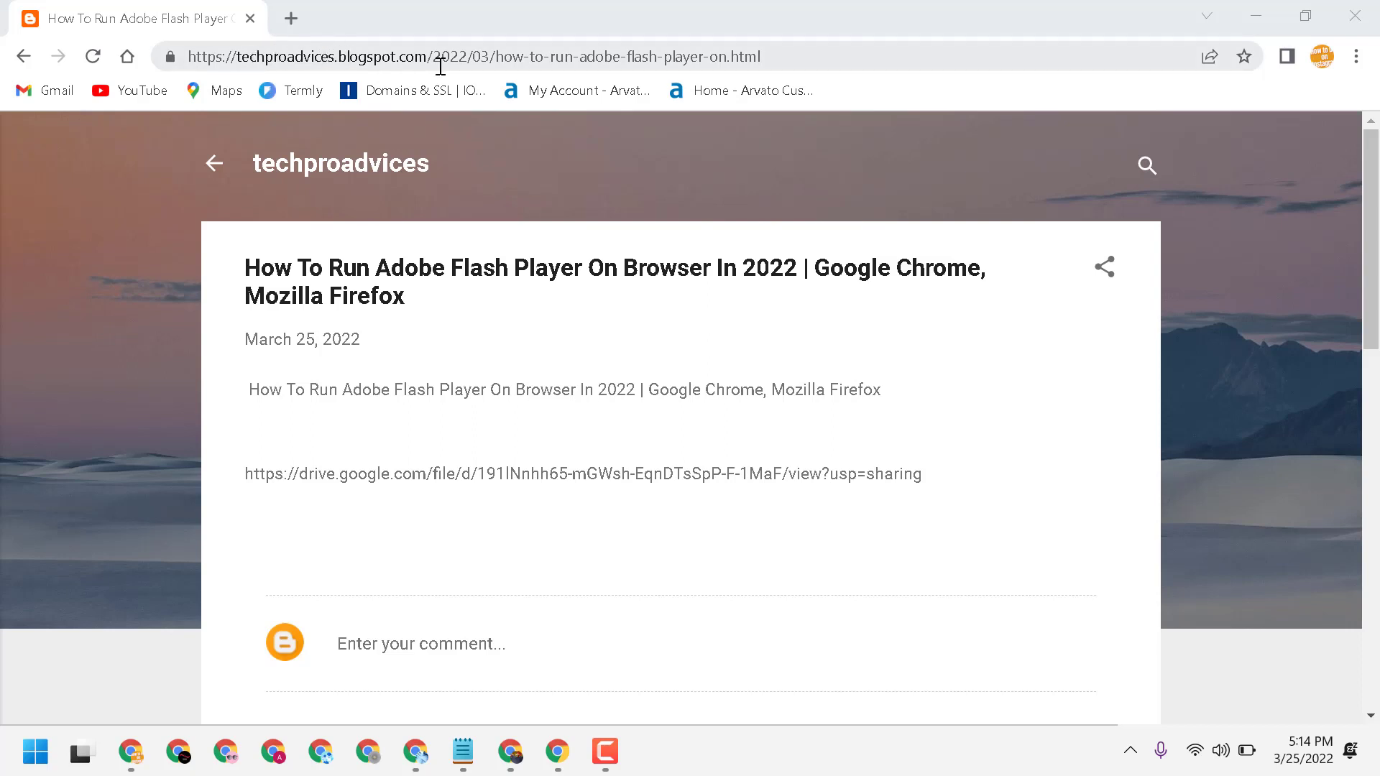
{"action": "mouse_move", "coordinate": [317, 385]}
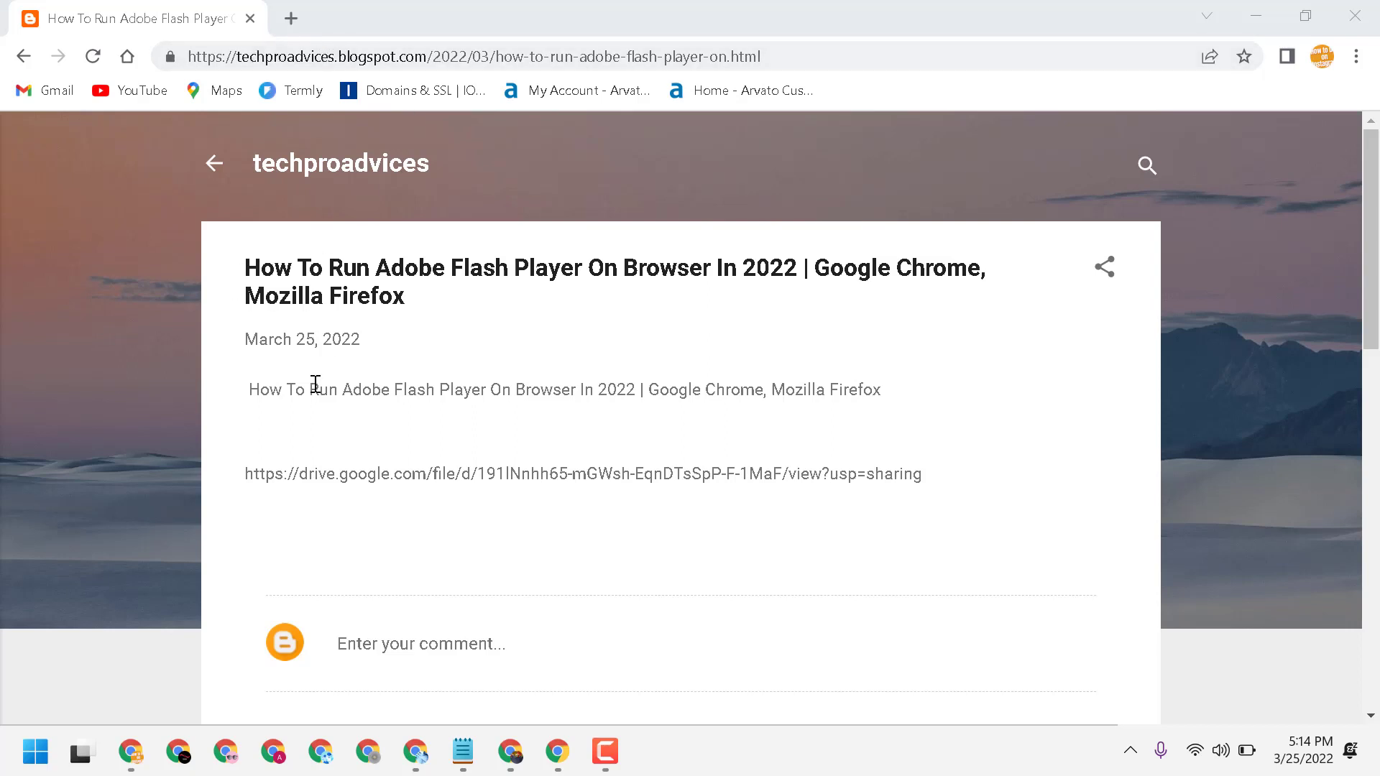
{"action": "mouse_move", "coordinate": [249, 477]}
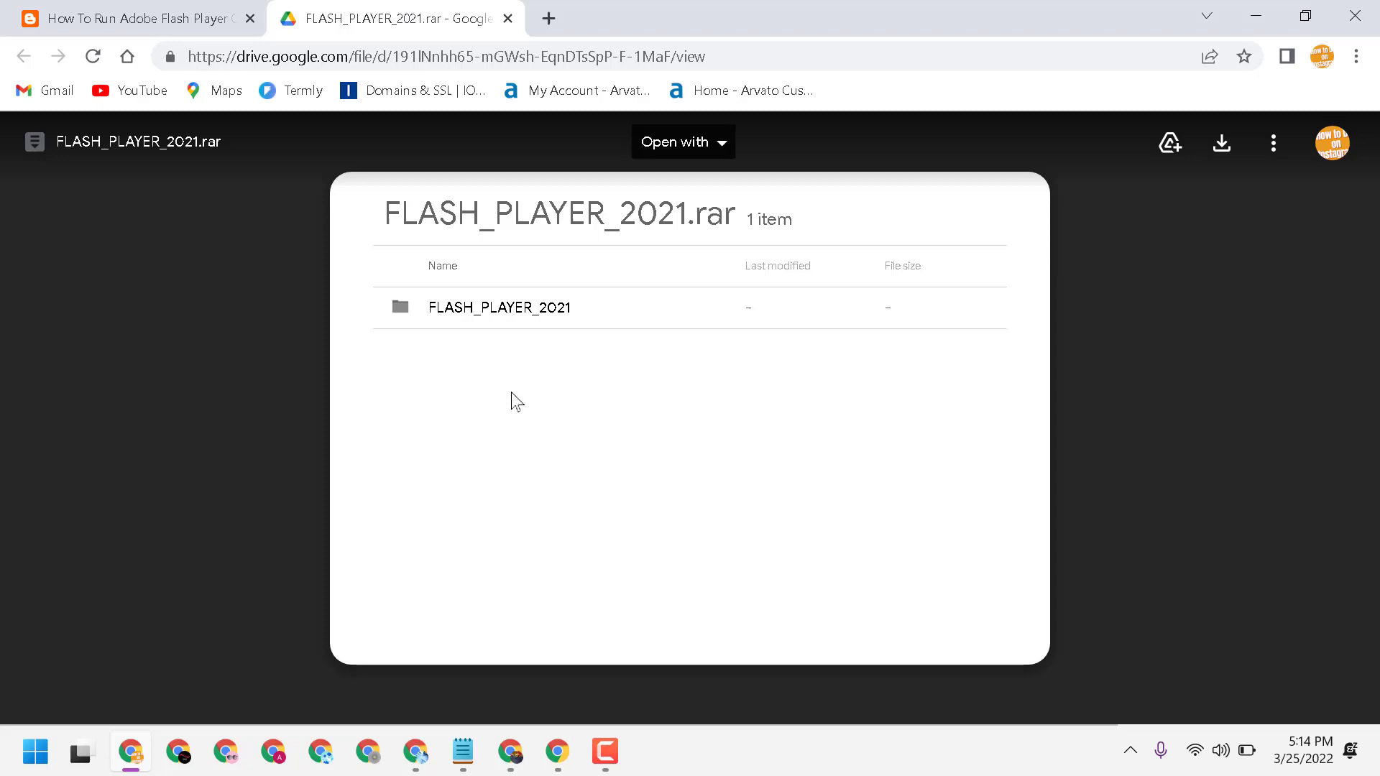
{"action": "mouse_move", "coordinate": [514, 308]}
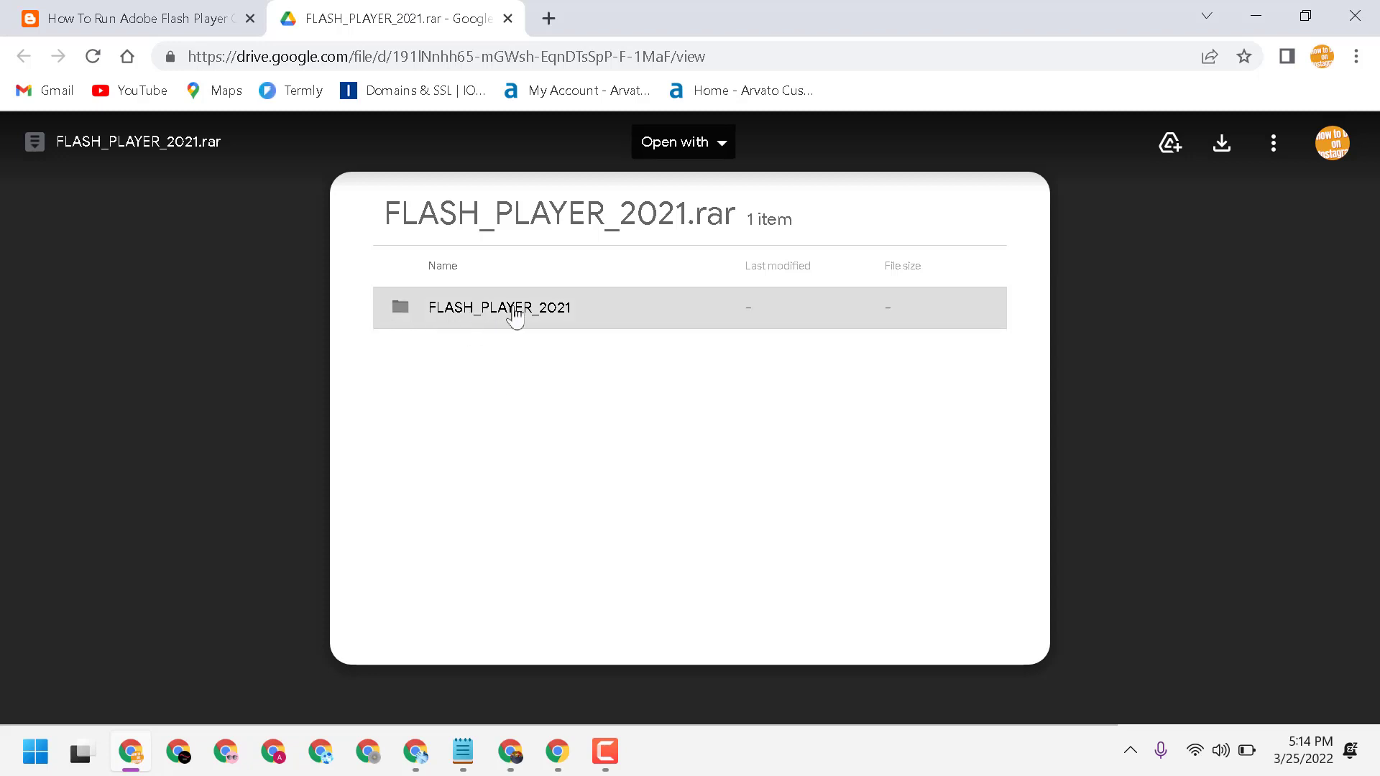
Step: Show the Firefox, Chrome and uninstaller executables inside the FLASH_PLAYER_2021 folder
{"action": "double_click", "coordinate": [499, 307]}
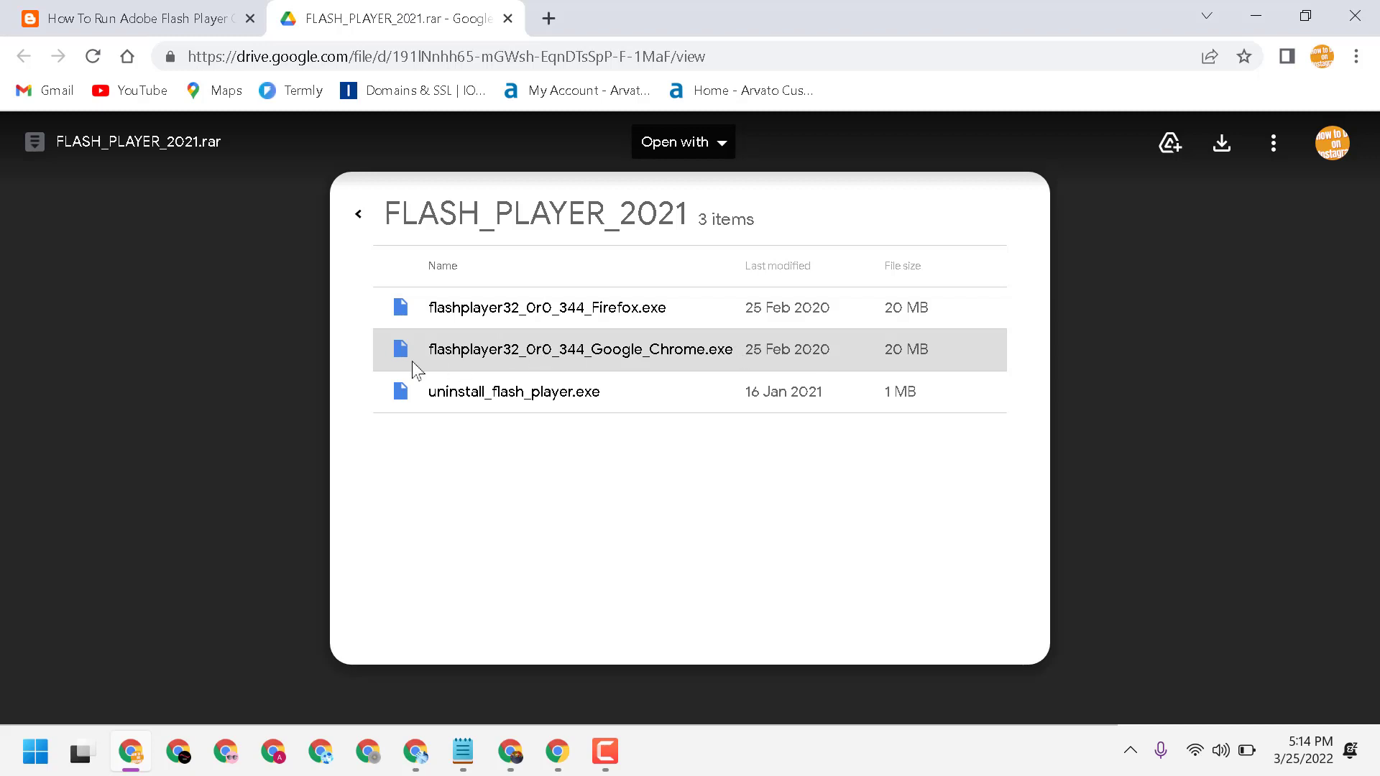
{"action": "mouse_move", "coordinate": [555, 359]}
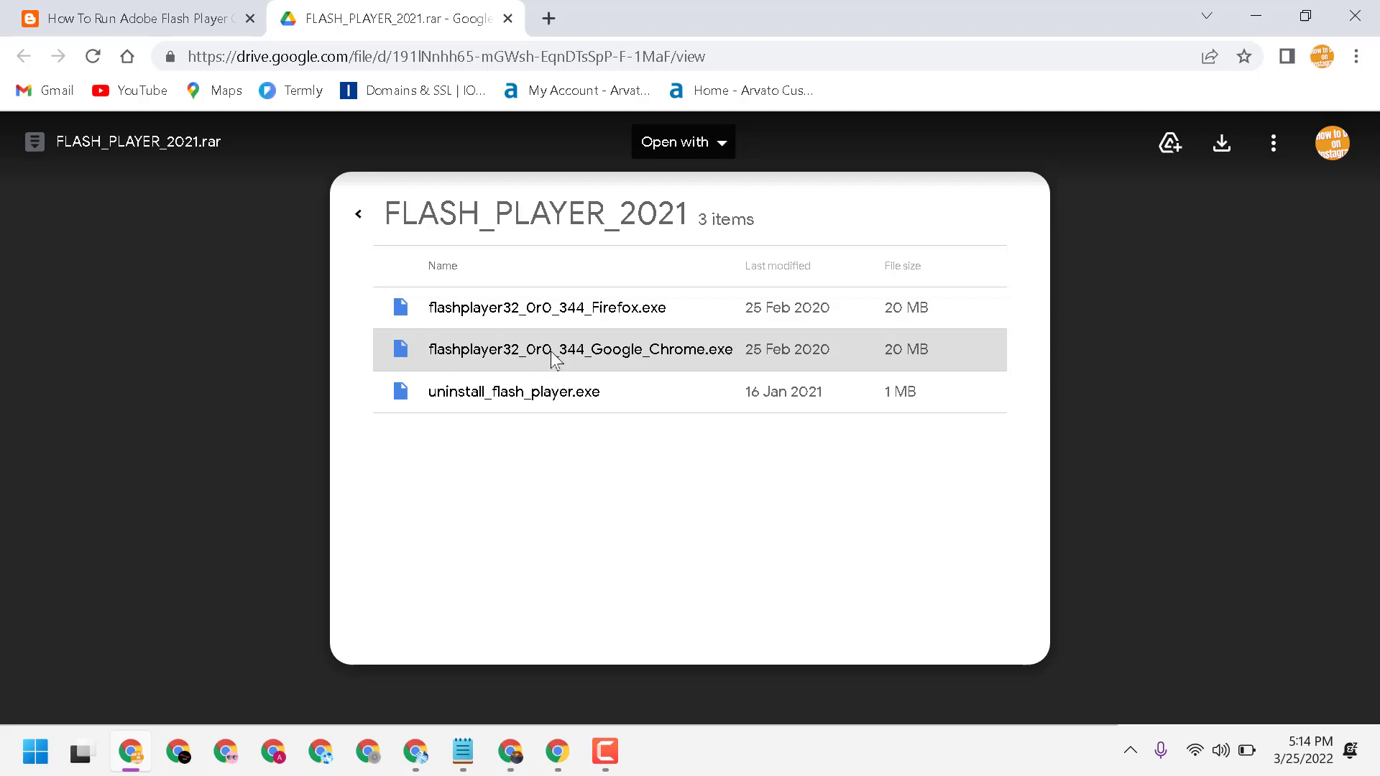
{"action": "mouse_move", "coordinate": [1220, 142]}
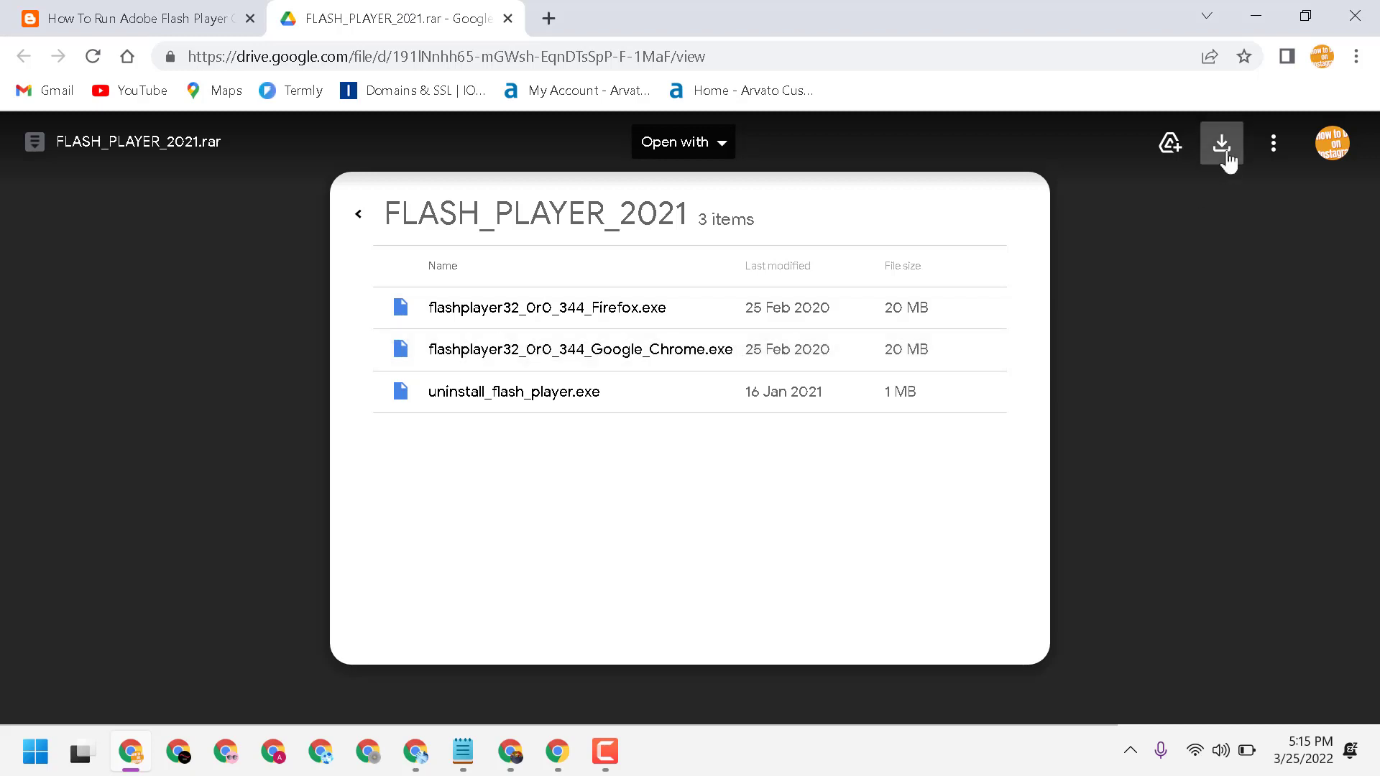
Step: Download FLASH_PLAYER_2021.rar past the virus-scan warning and launch the finished download
{"action": "left_click", "coordinate": [1221, 142]}
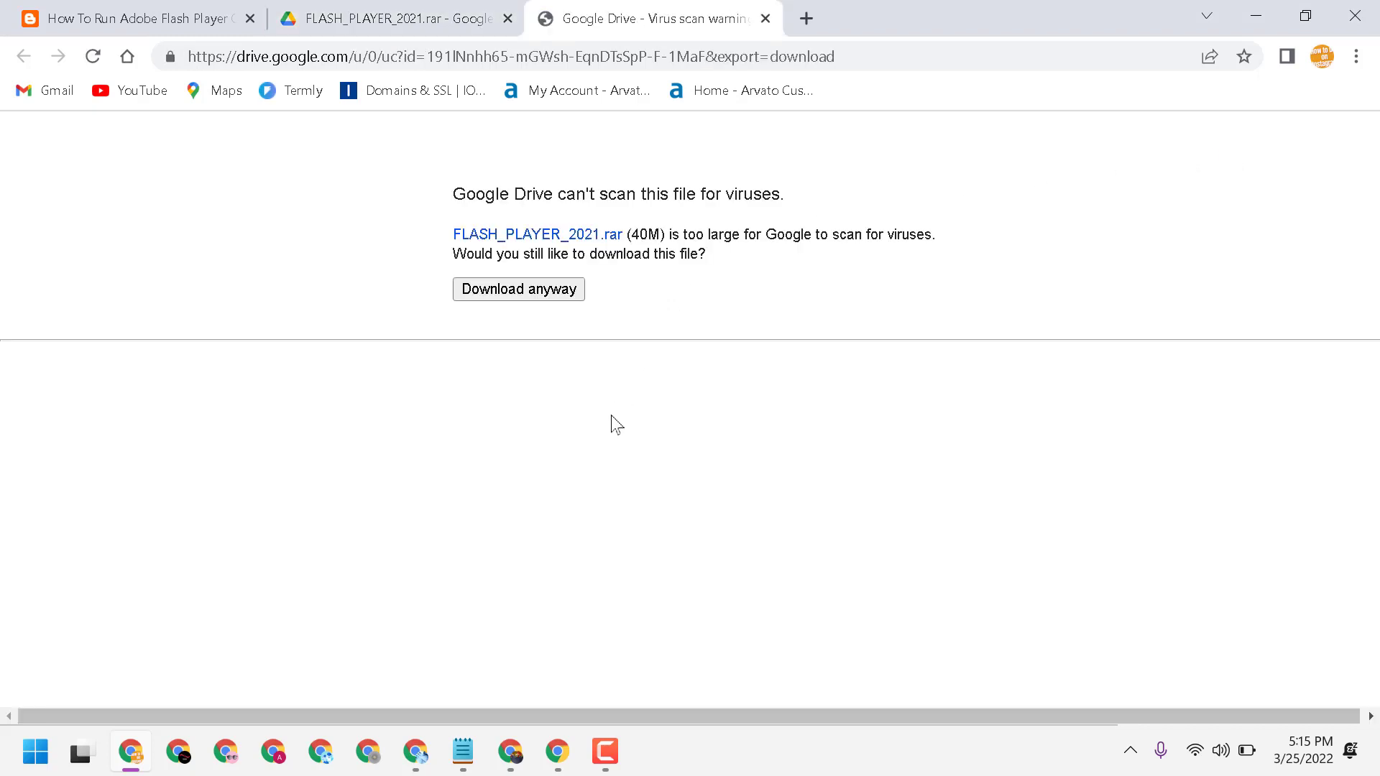
{"action": "mouse_move", "coordinate": [519, 289]}
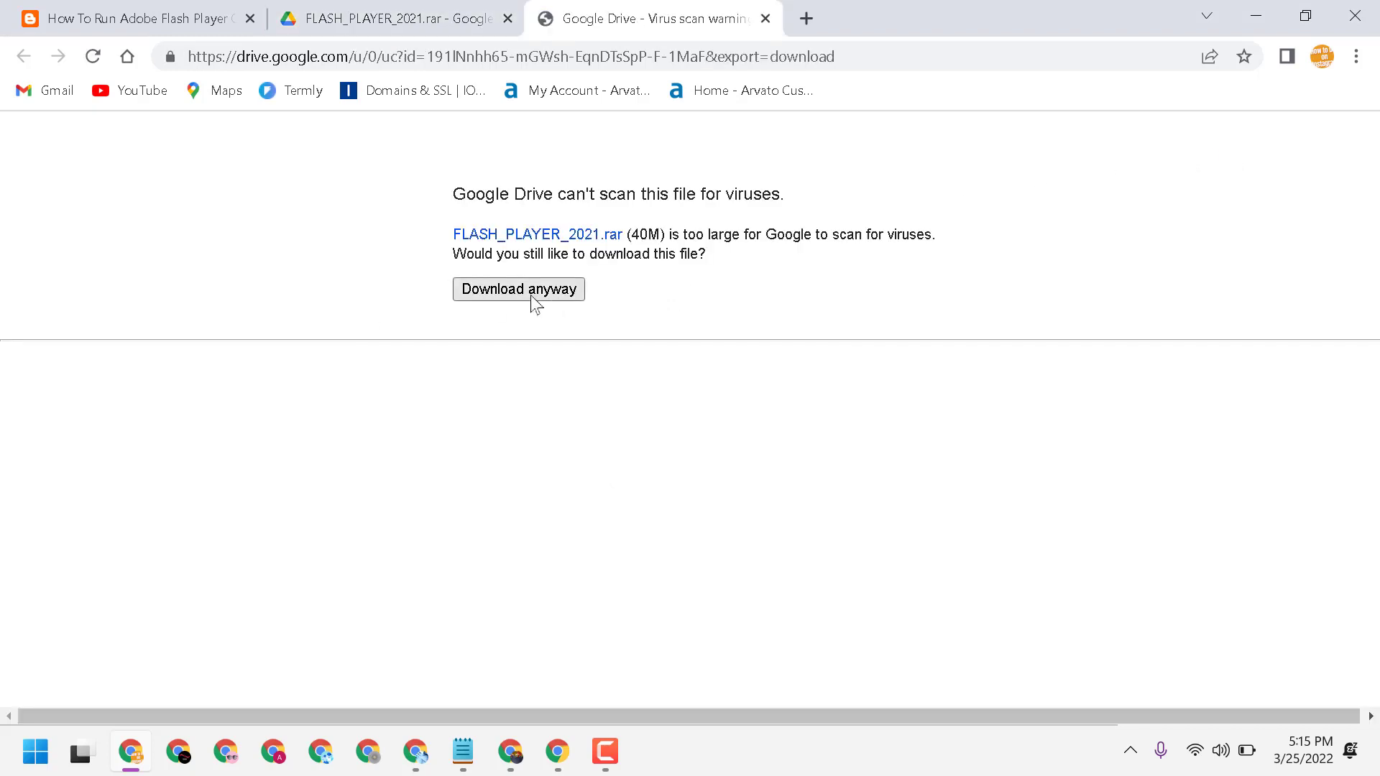
{"action": "left_click", "coordinate": [519, 289]}
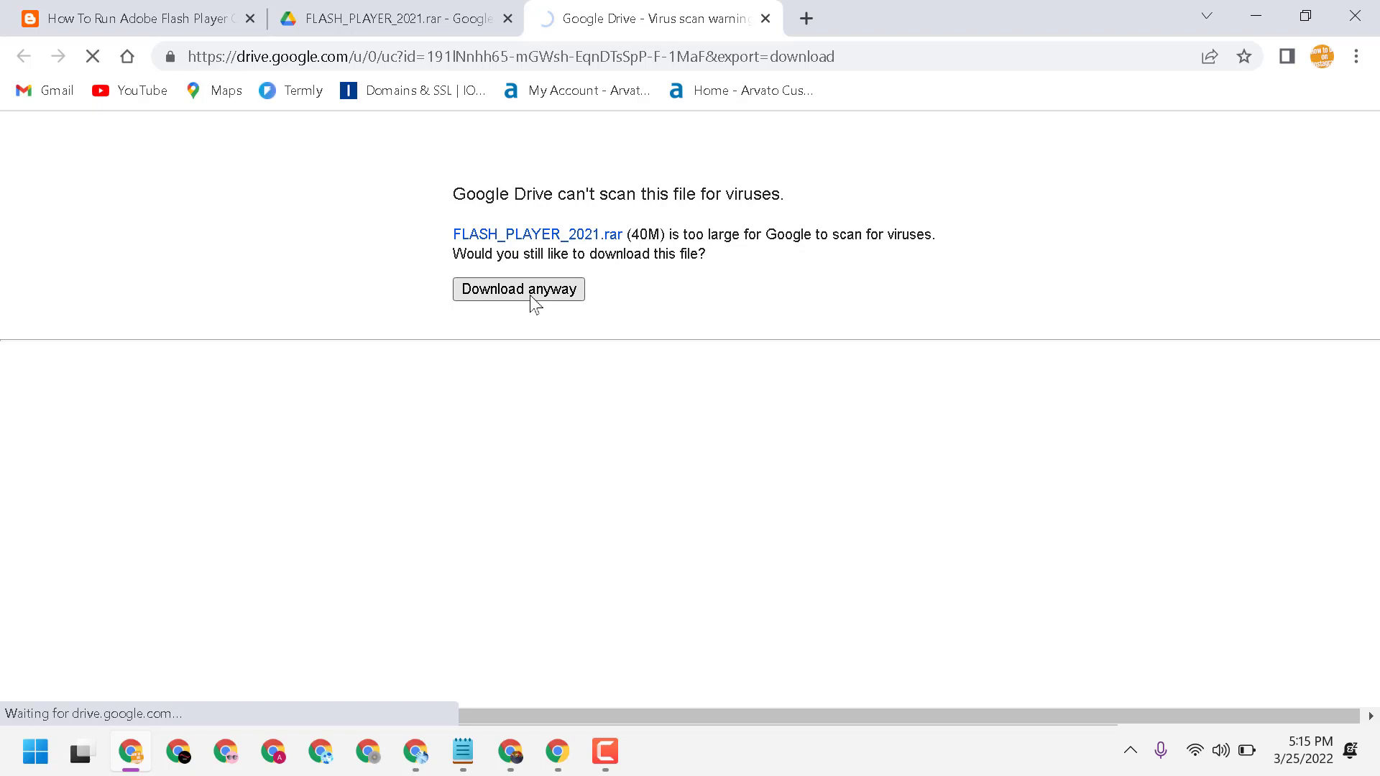
{"action": "left_click", "coordinate": [519, 288]}
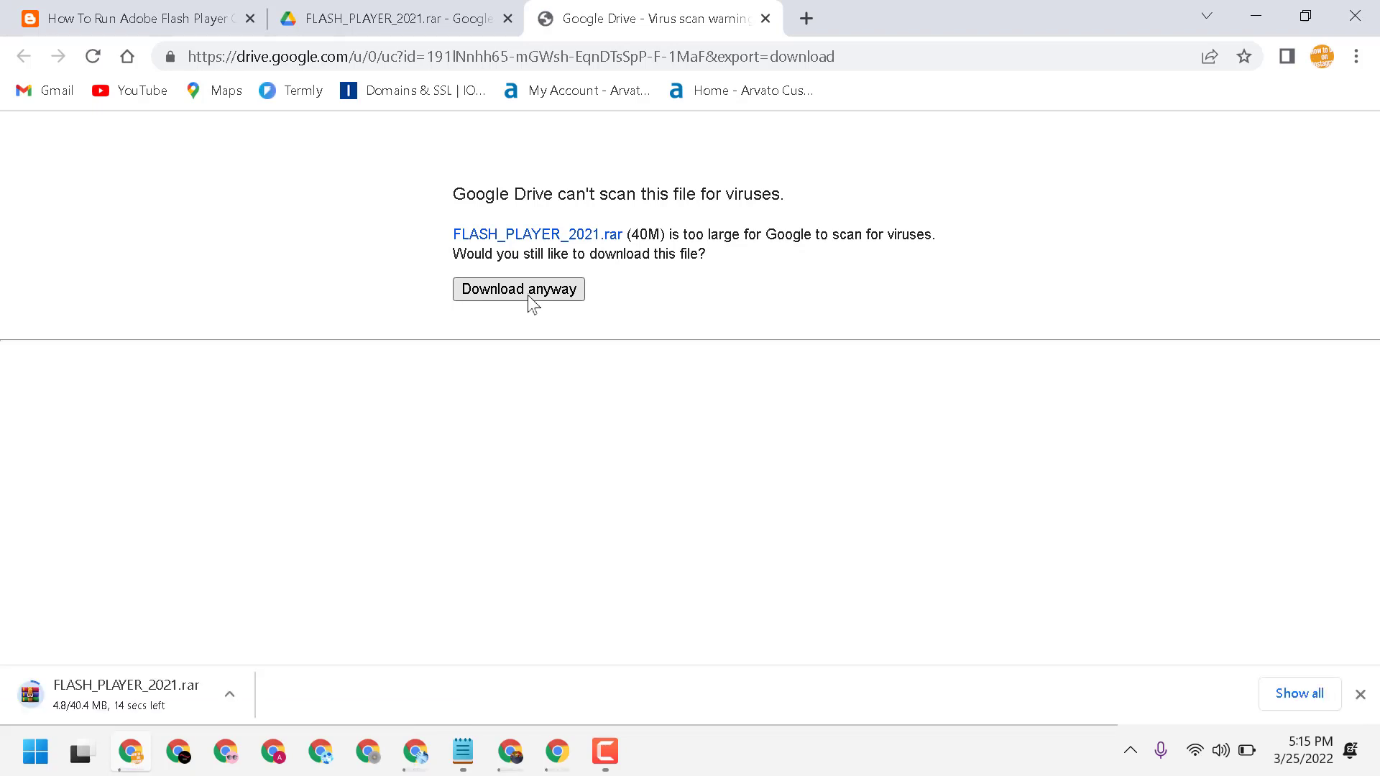
{"action": "mouse_move", "coordinate": [127, 695]}
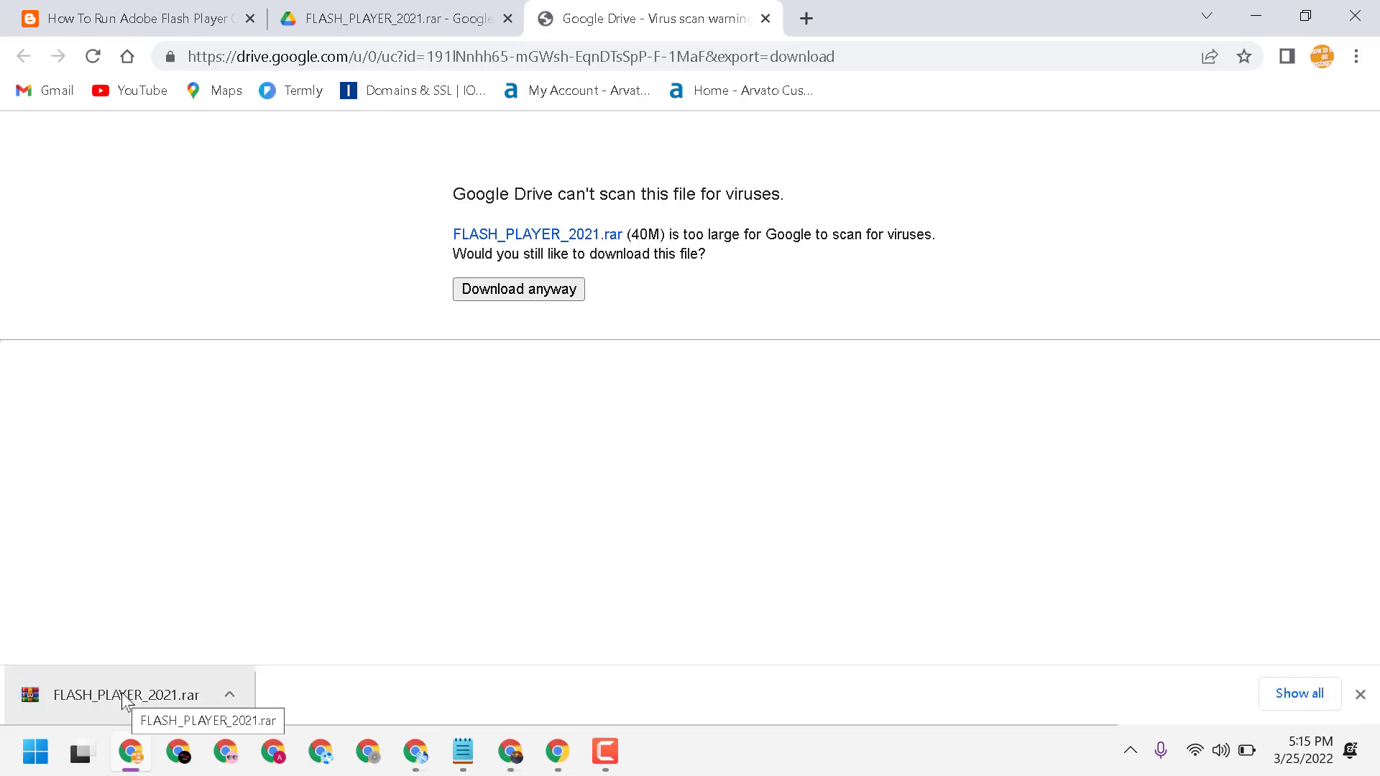
{"action": "left_click", "coordinate": [127, 696]}
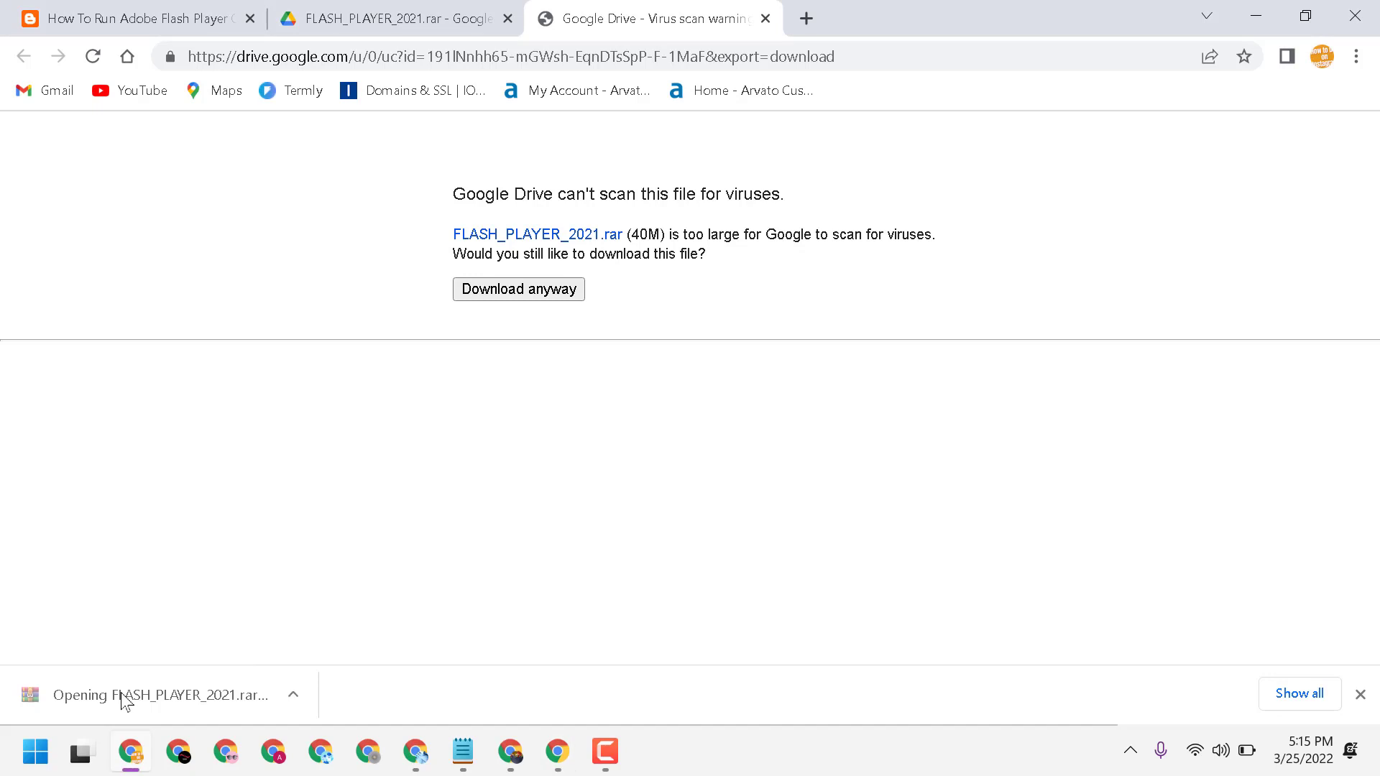
Step: Browse into FLASH_PLAYER_2021 in WinRAR and highlight flashplayer32_0r0_344_Google_Chrome.exe with full names visible
{"action": "left_click", "coordinate": [162, 694]}
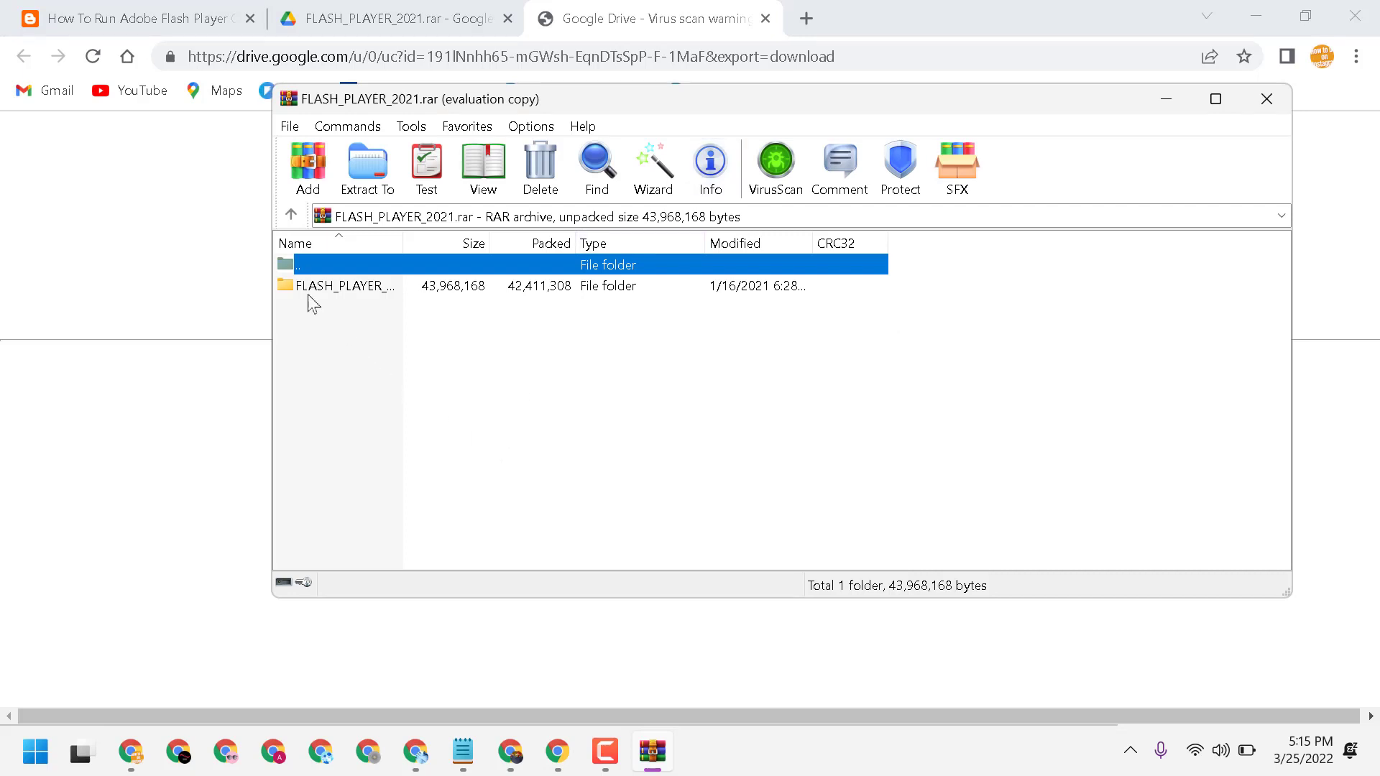
{"action": "double_click", "coordinate": [345, 285]}
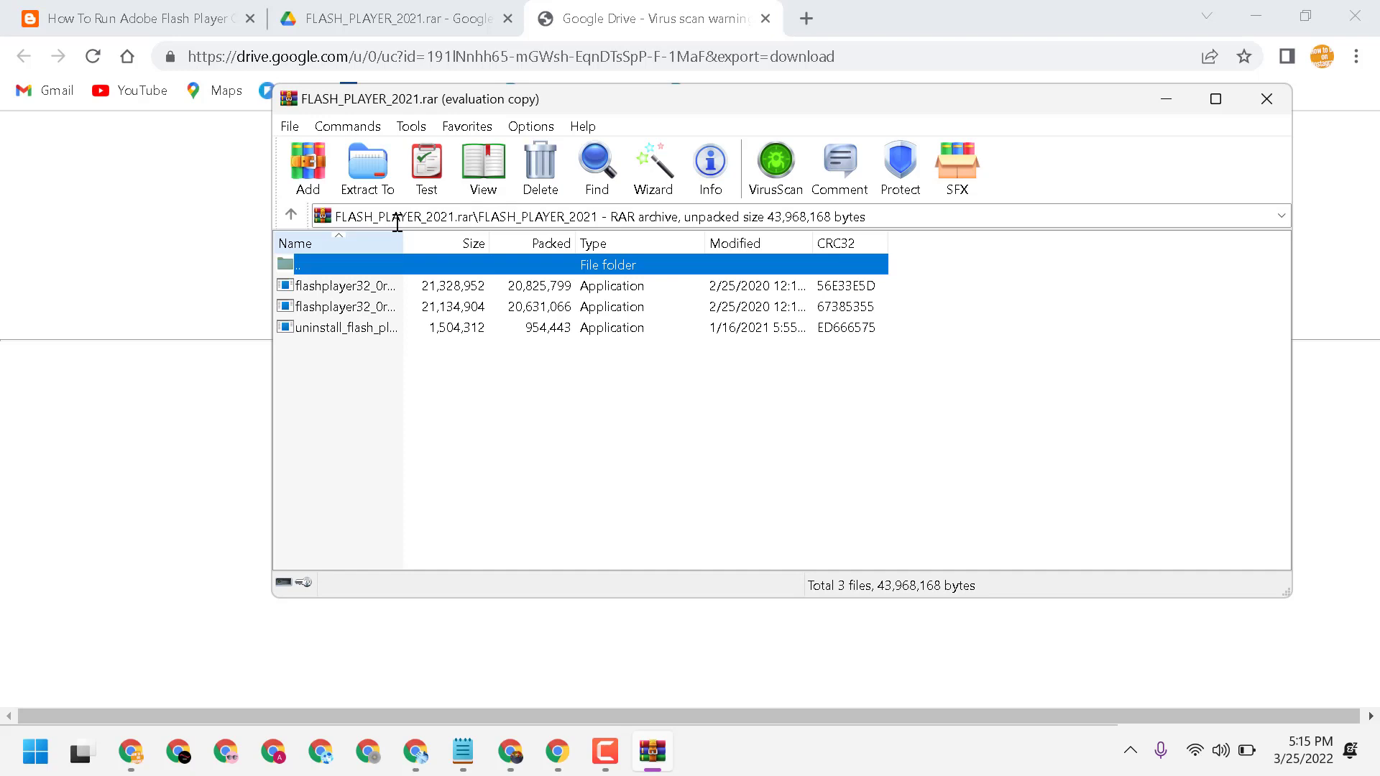
{"action": "left_click_drag", "start_coordinate": [402, 243], "coordinate": [606, 243]}
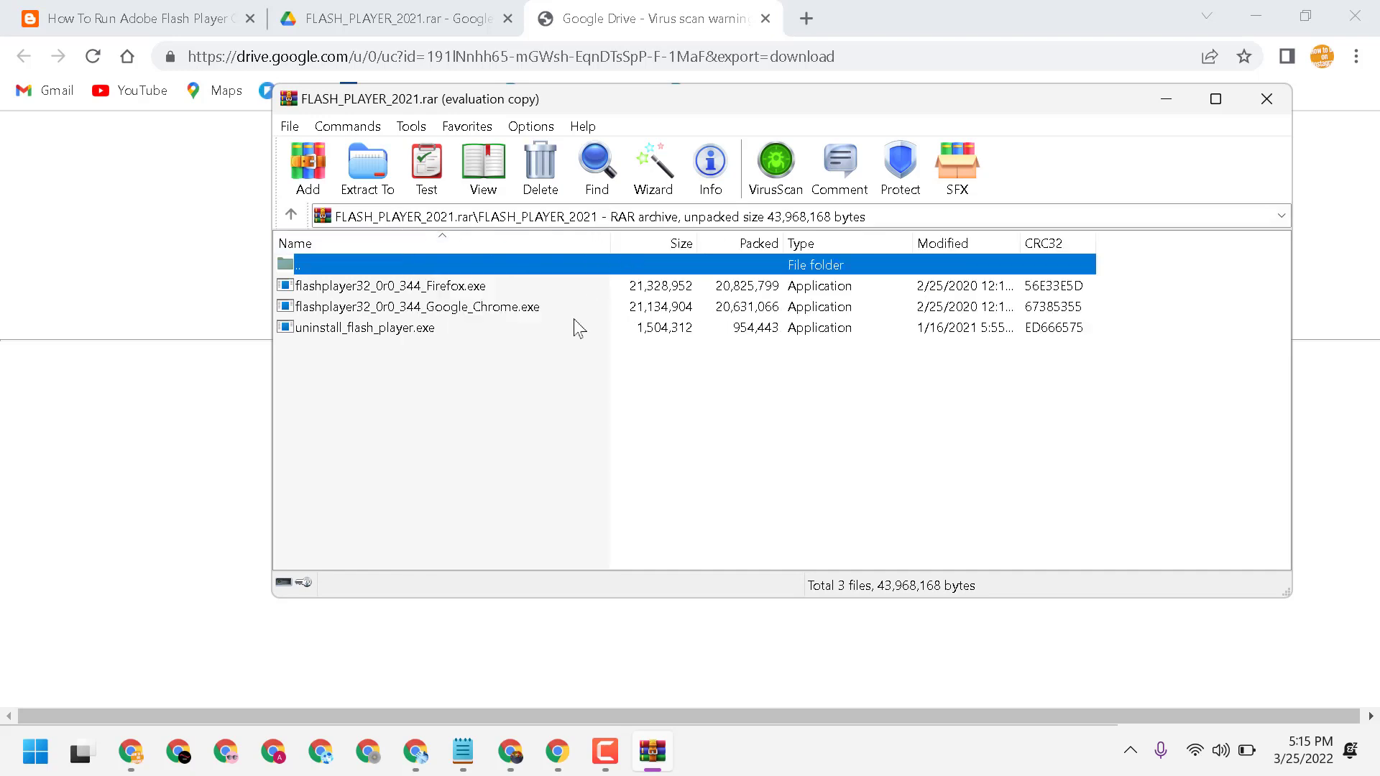
{"action": "mouse_move", "coordinate": [330, 317]}
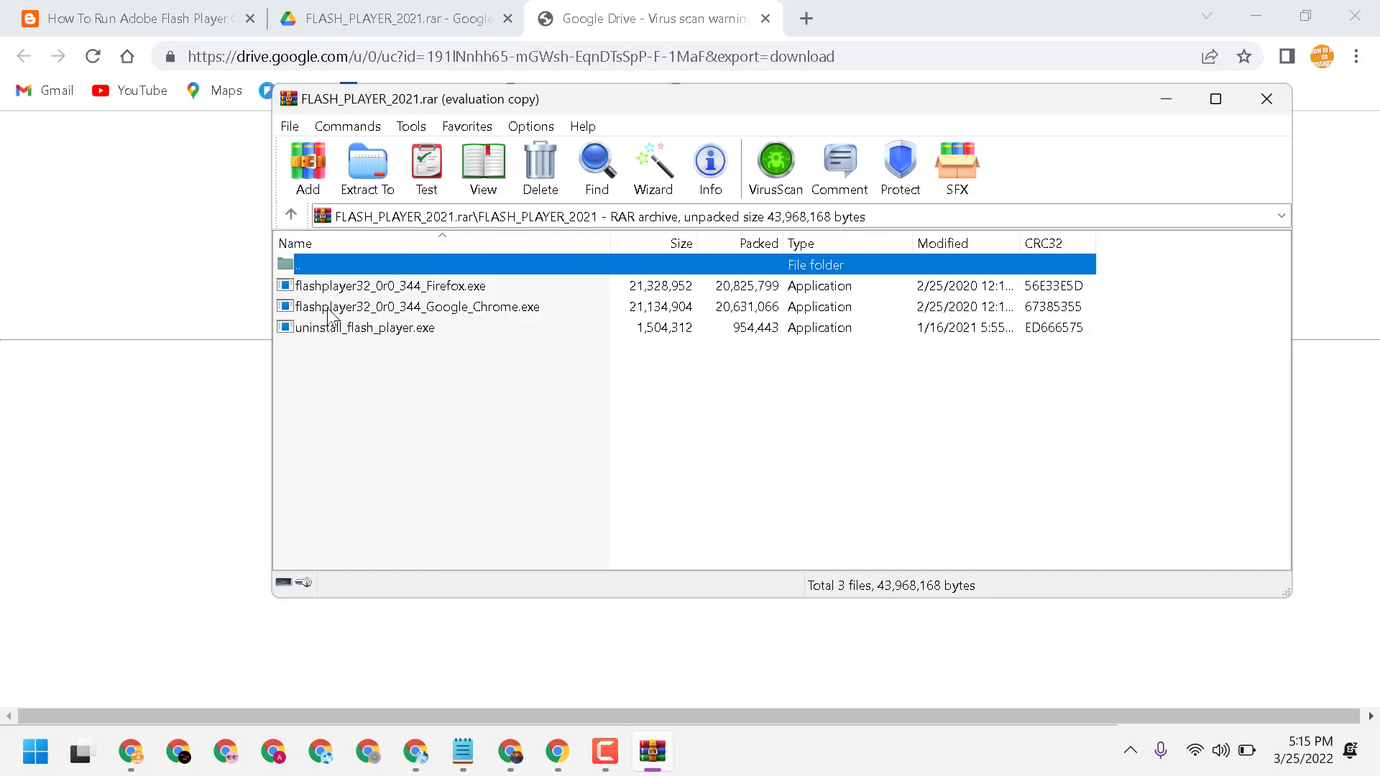
{"action": "mouse_move", "coordinate": [441, 319]}
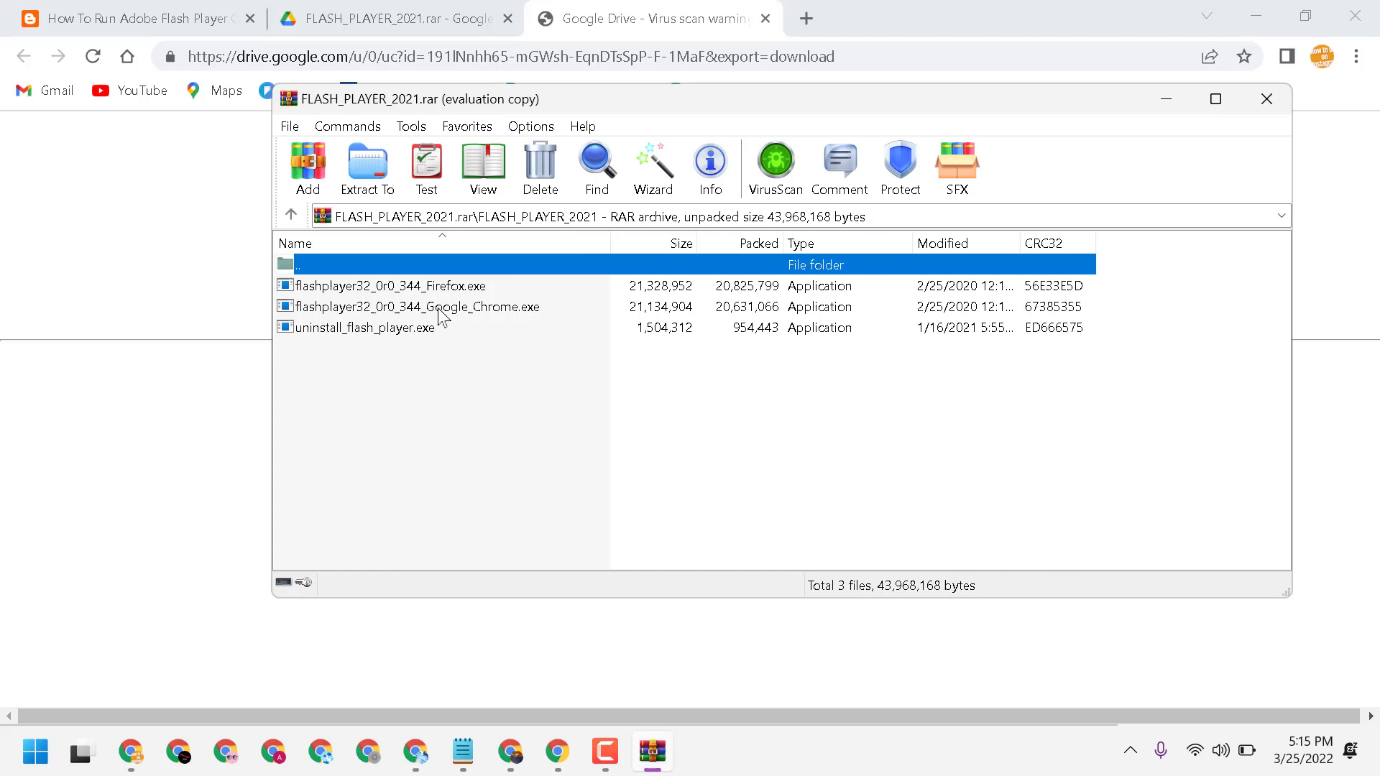
{"action": "left_click", "coordinate": [414, 306]}
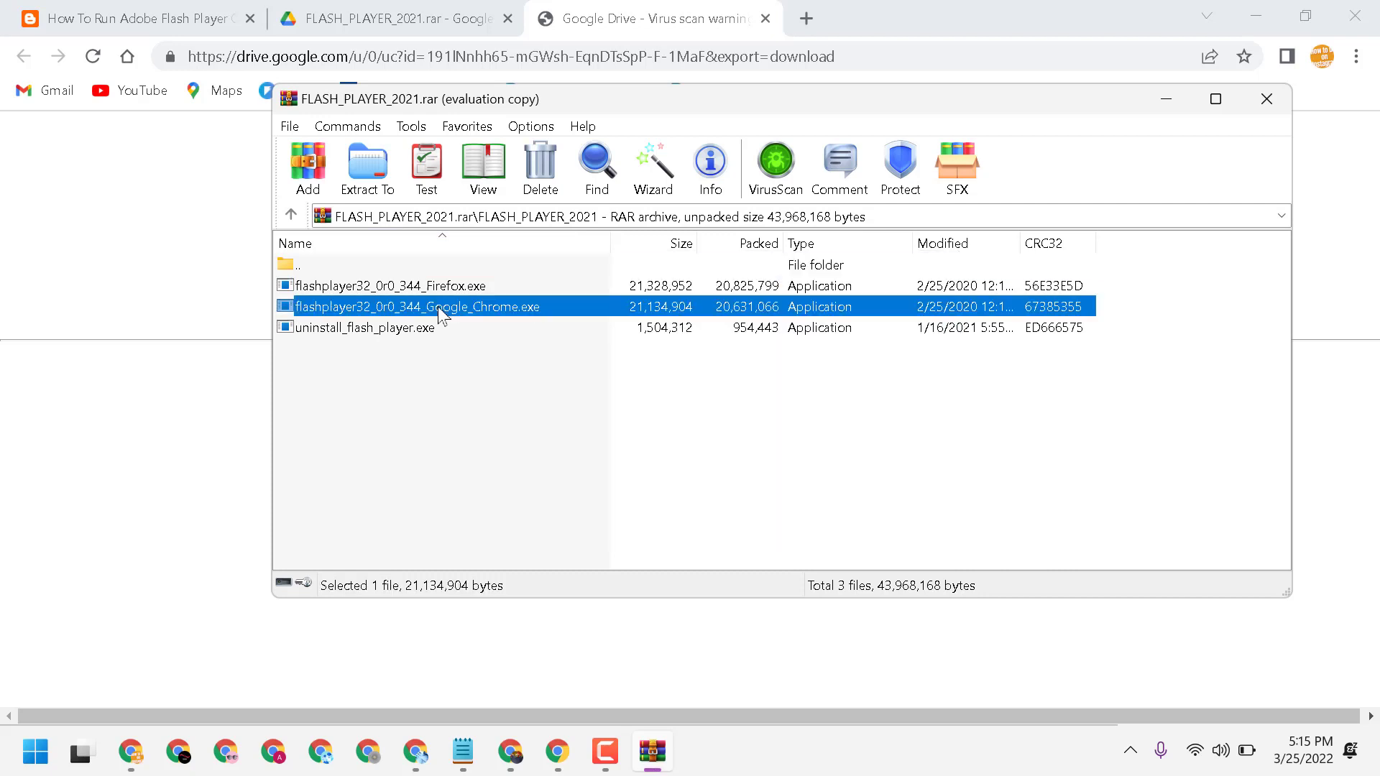
{"action": "mouse_move", "coordinate": [328, 295]}
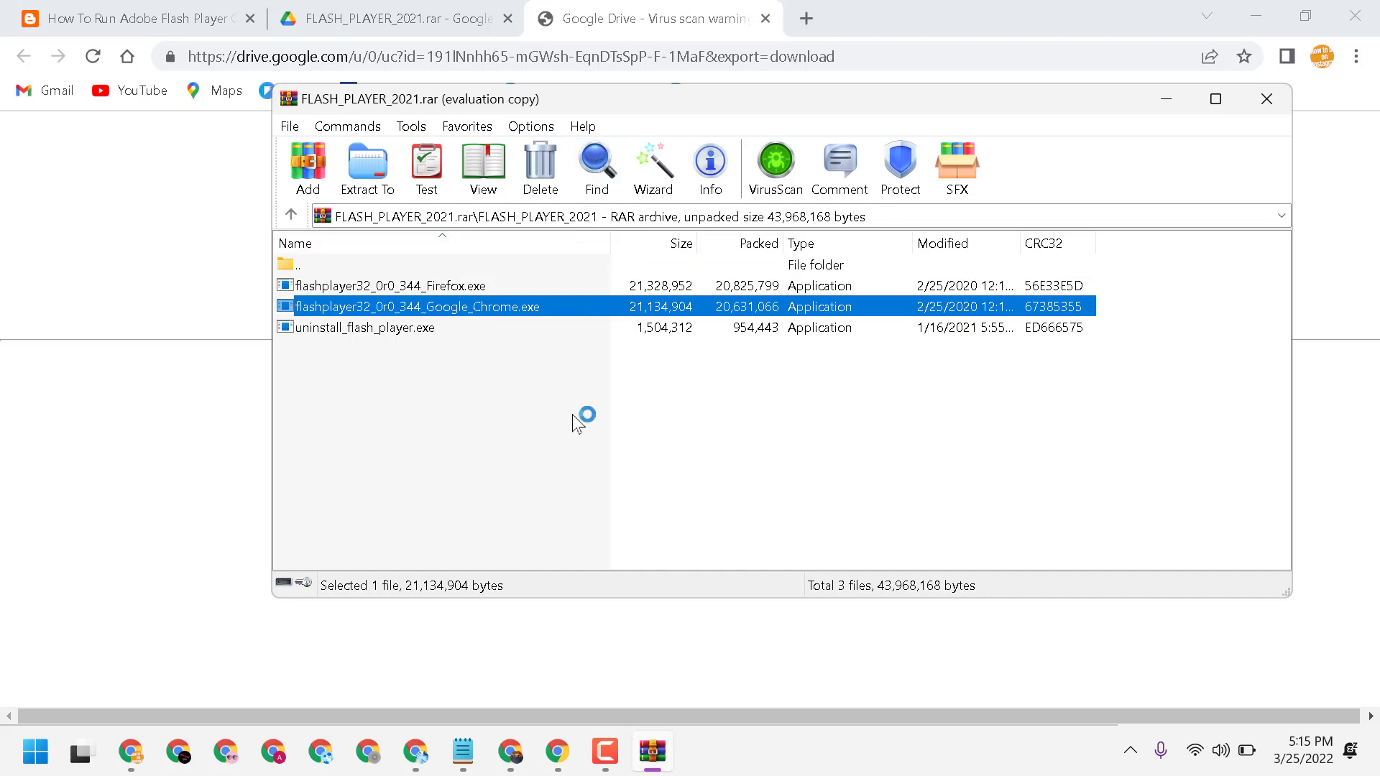
Step: Launch the Google Chrome Flash Player 32 installer, accept the license terms and begin installing
{"action": "double_click", "coordinate": [414, 306]}
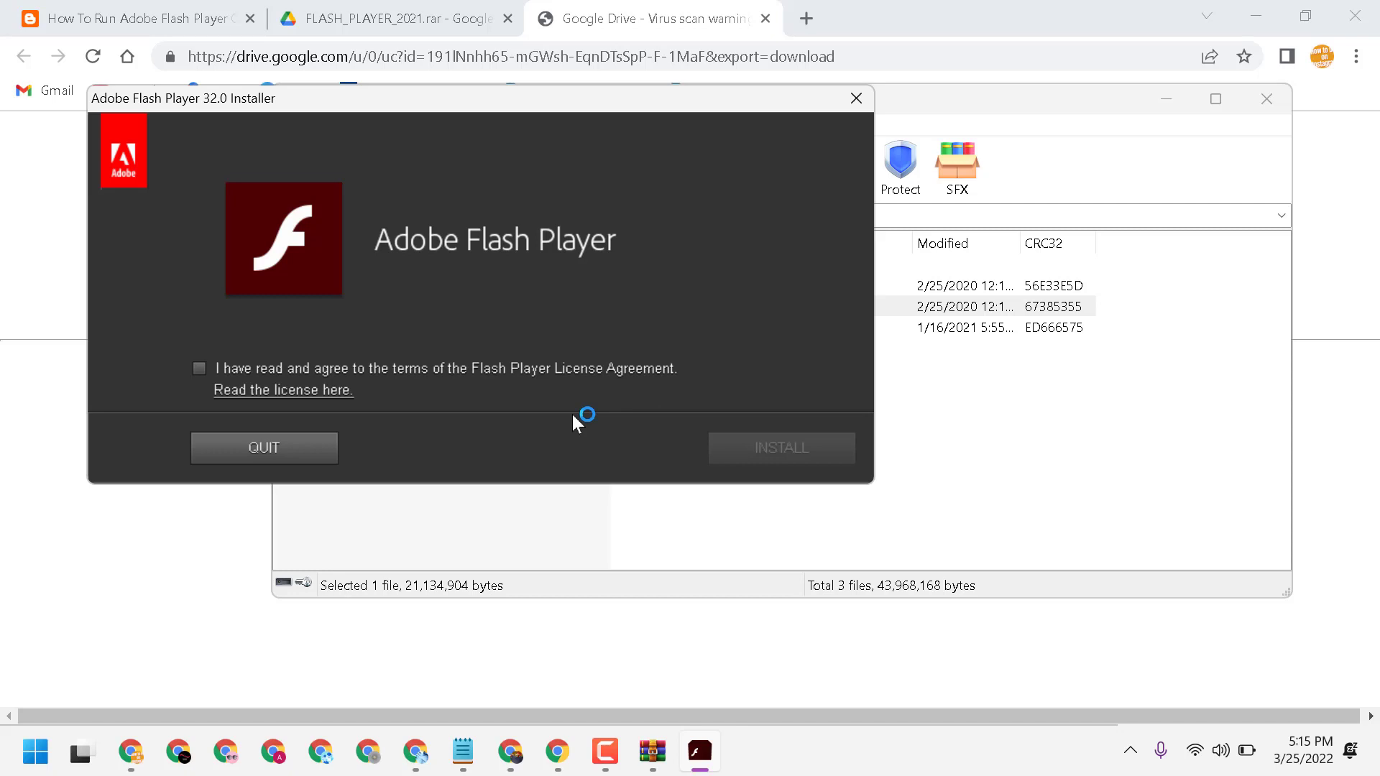
{"action": "left_click", "coordinate": [198, 368]}
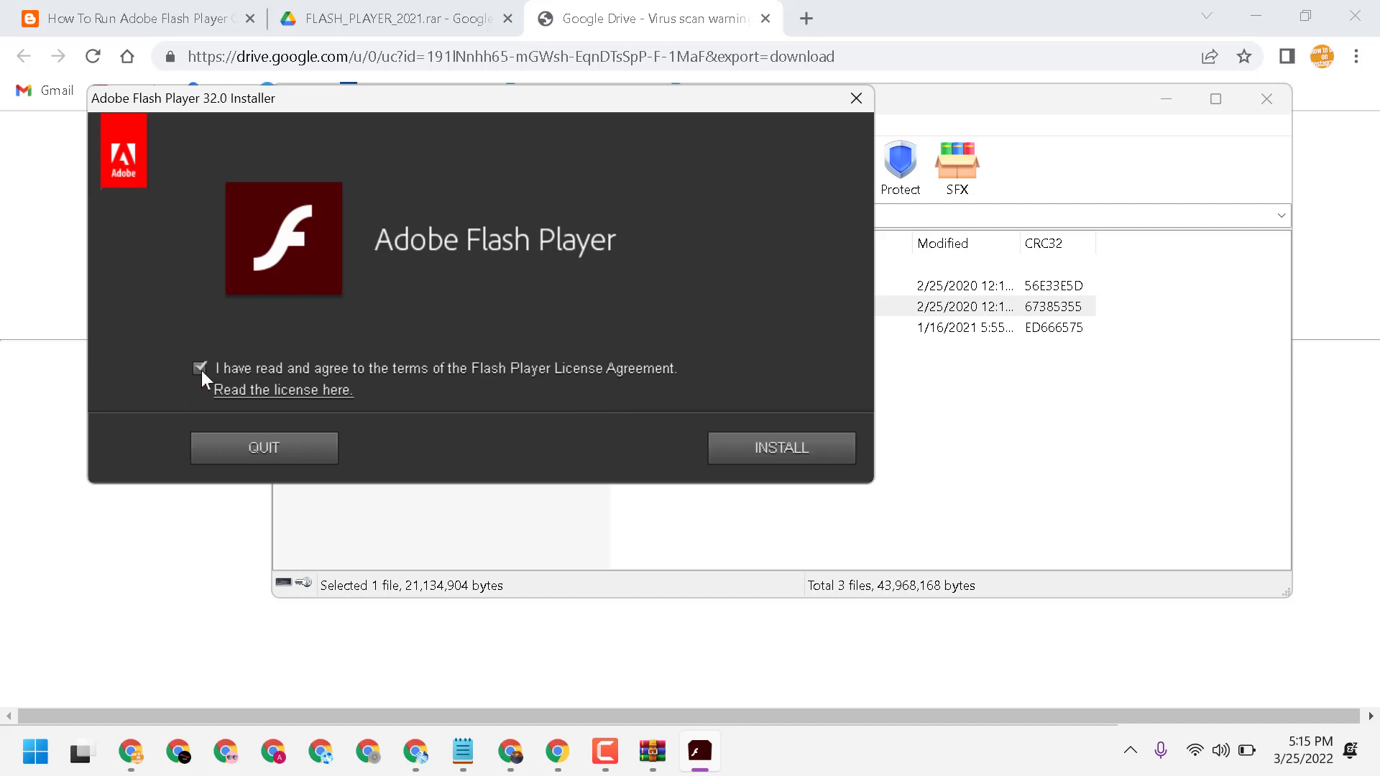
{"action": "left_click", "coordinate": [779, 449]}
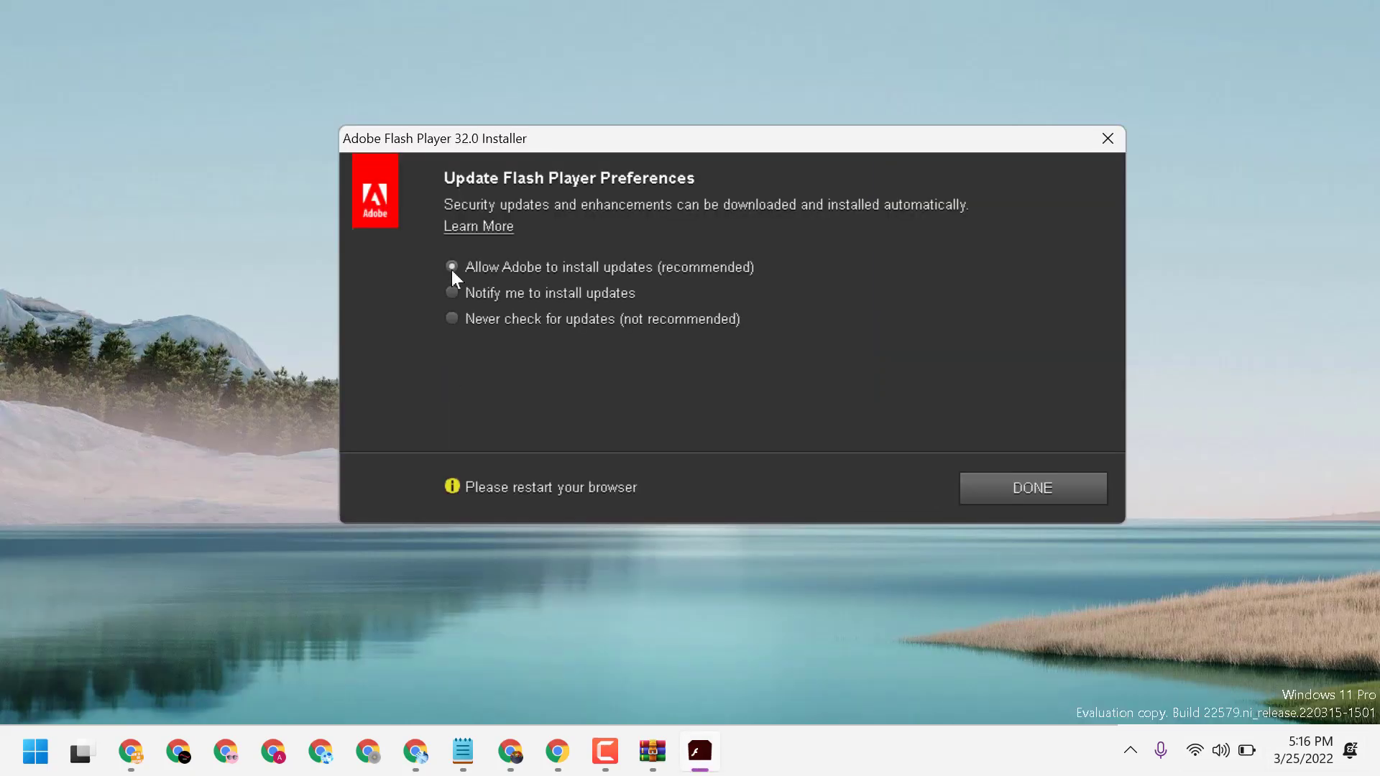
Step: Keep 'Allow Adobe to install updates (recommended)', finish setup and return to the blog post
{"action": "left_click", "coordinate": [452, 267]}
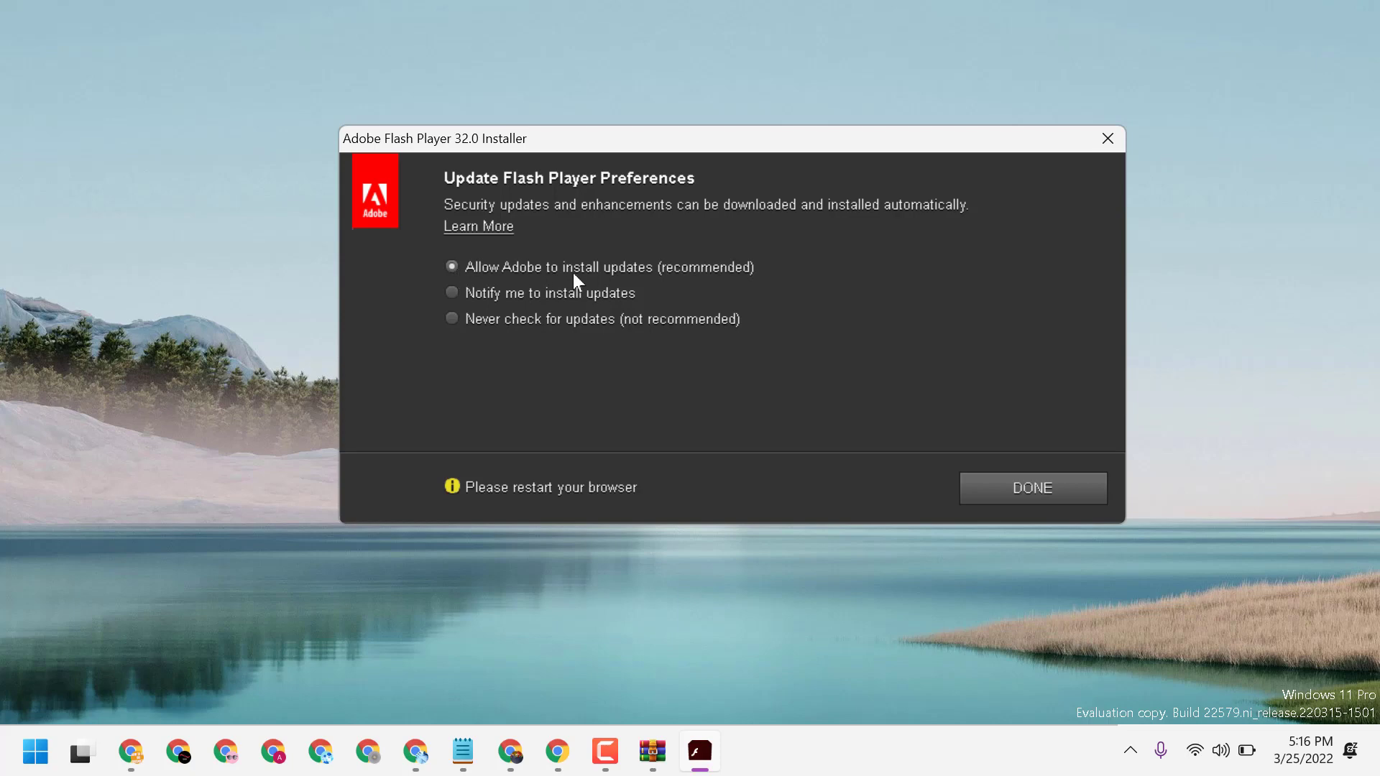
{"action": "mouse_move", "coordinate": [1033, 489]}
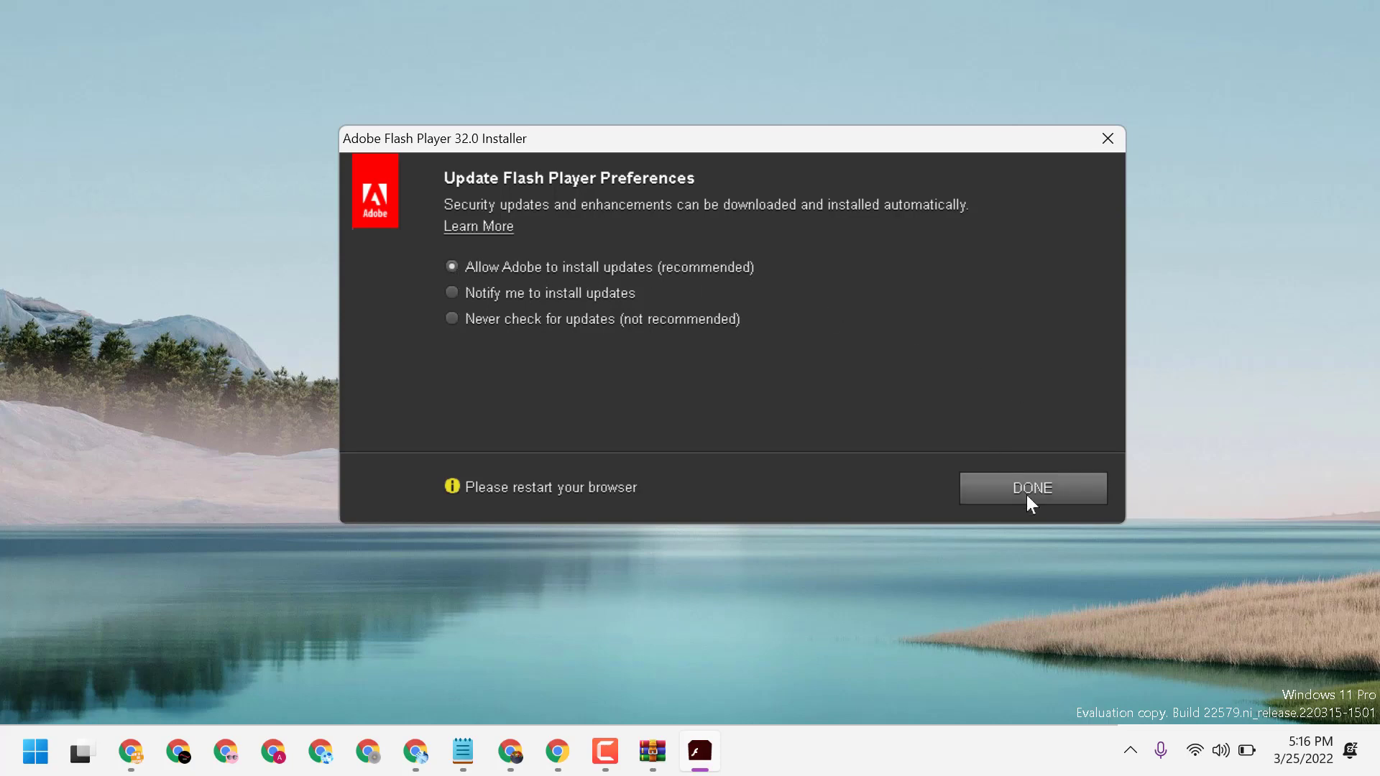
{"action": "mouse_move", "coordinate": [742, 339]}
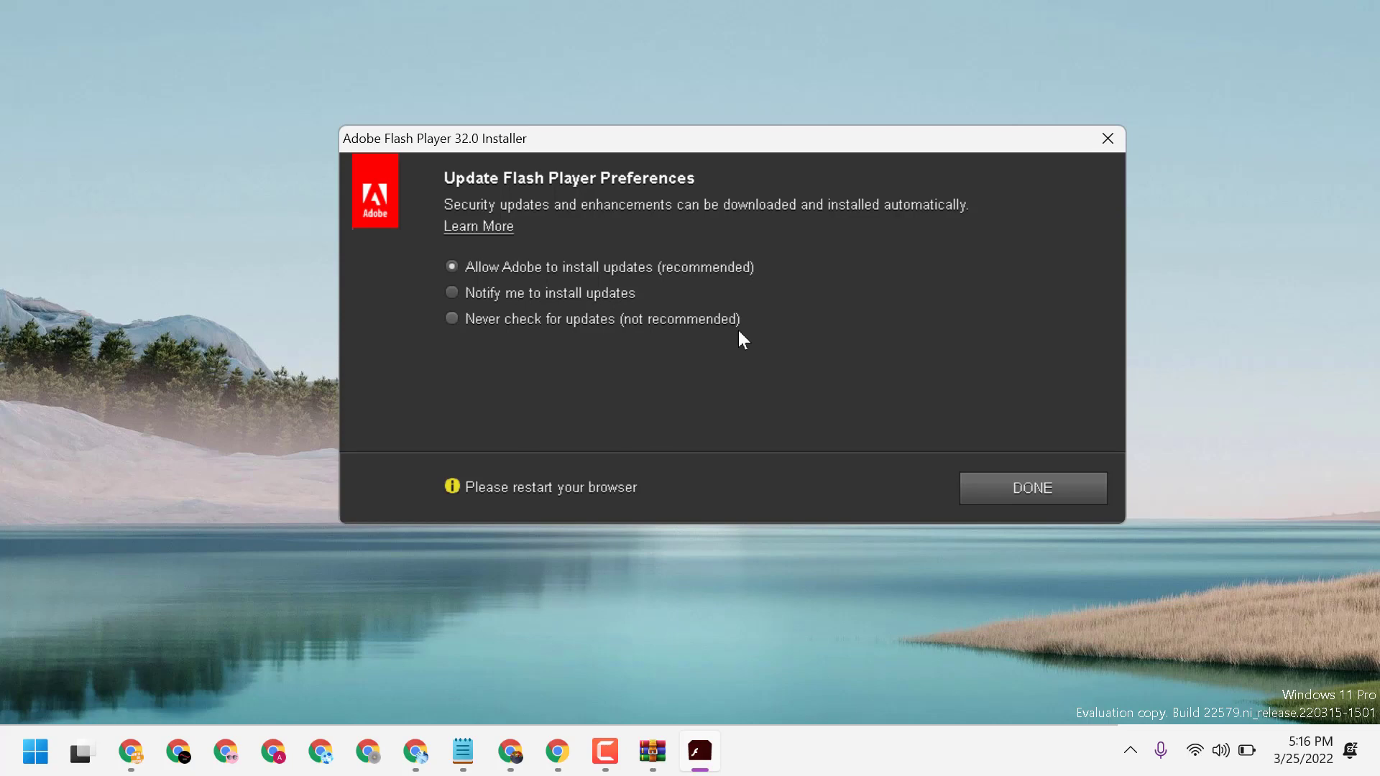
{"action": "mouse_move", "coordinate": [1033, 499]}
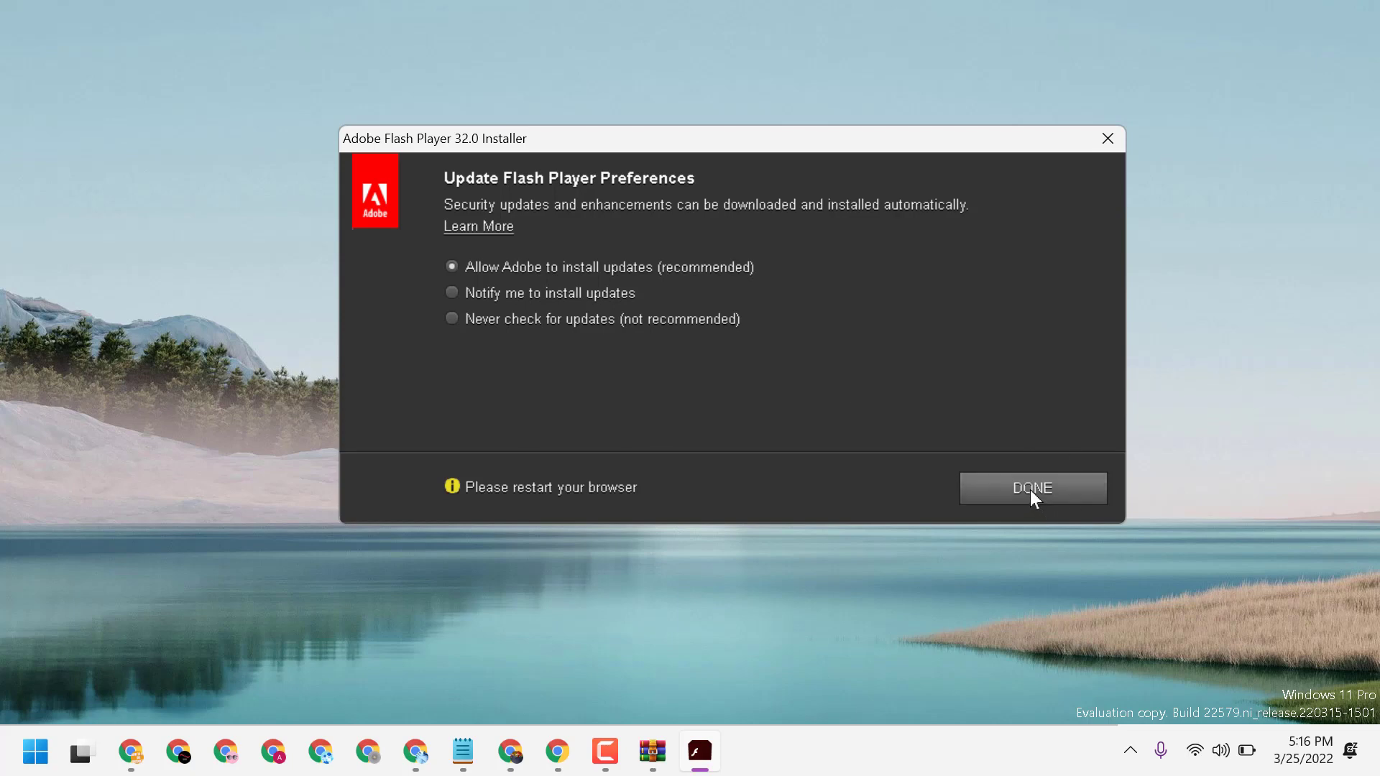
{"action": "left_click", "coordinate": [1032, 487]}
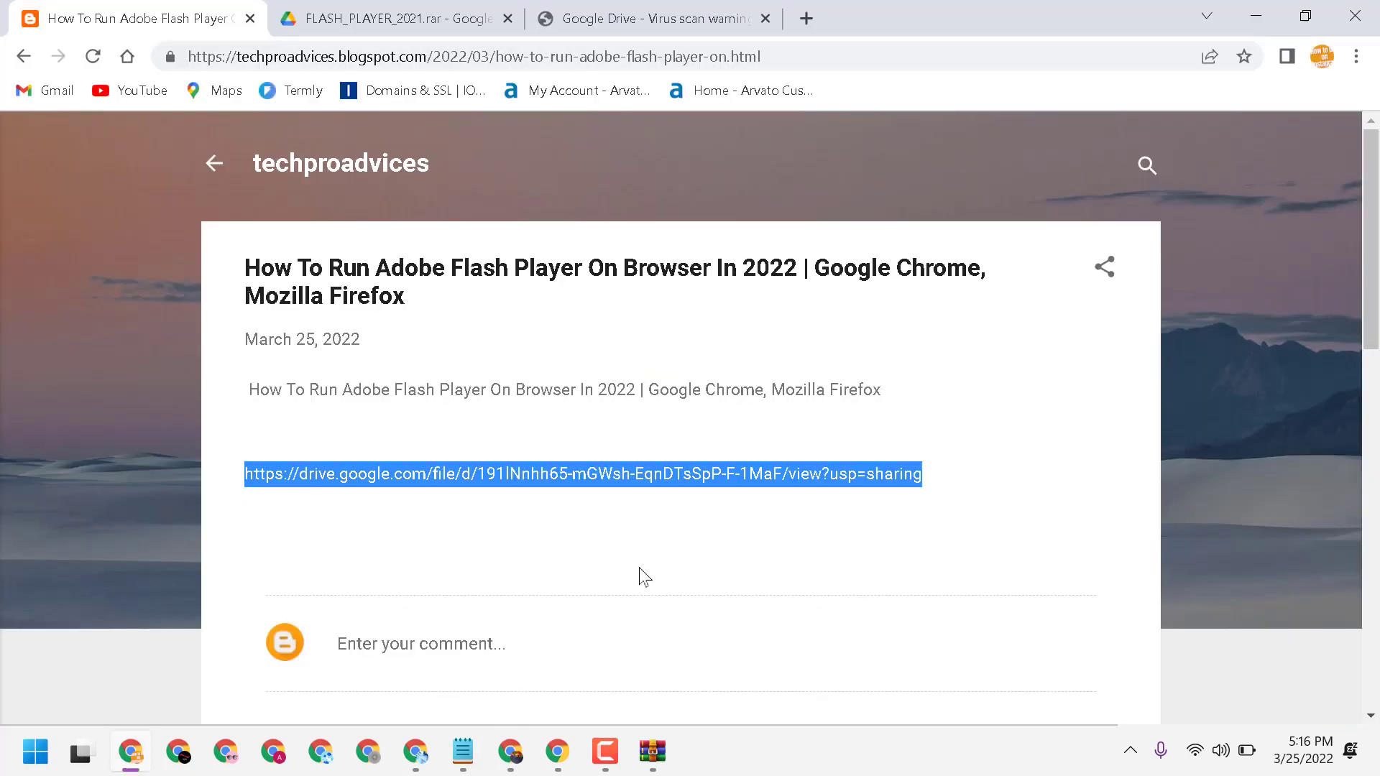
{"action": "left_click", "coordinate": [645, 576]}
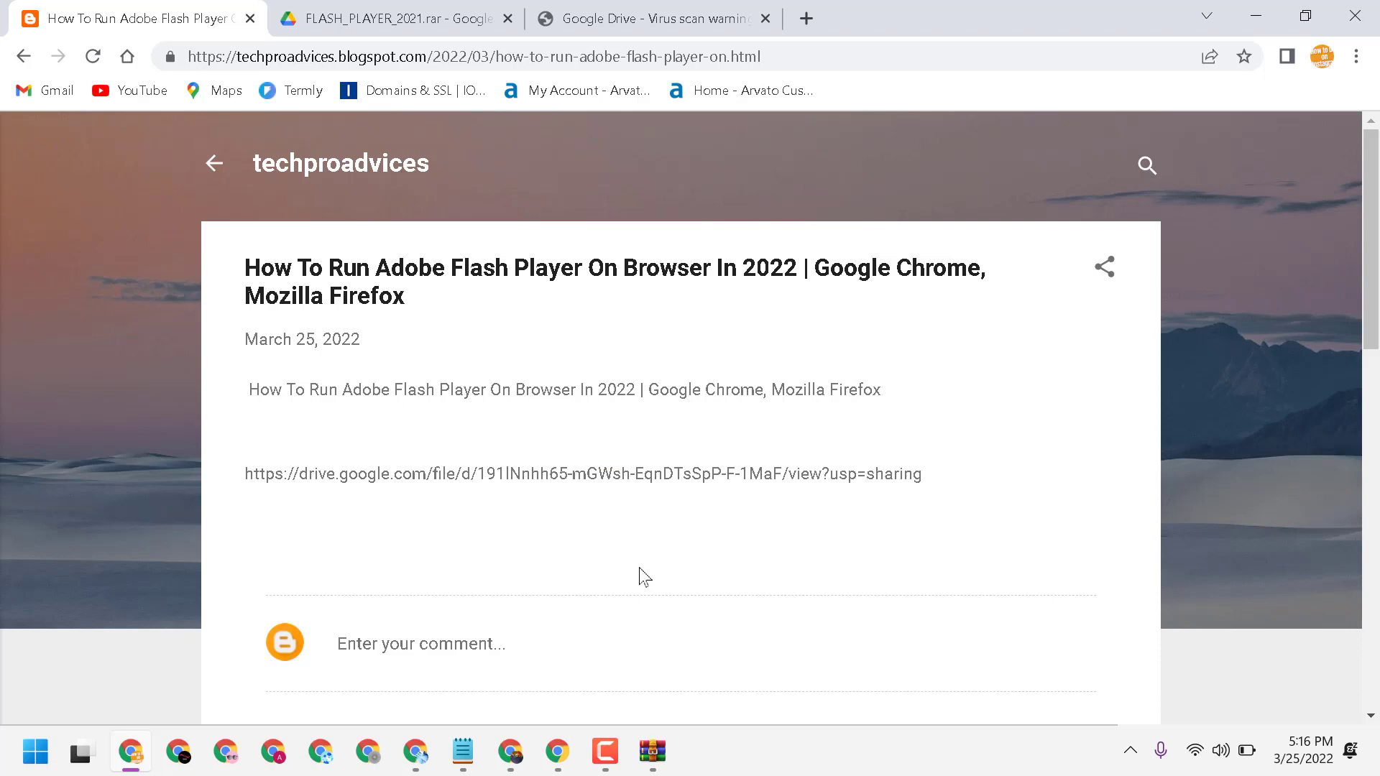